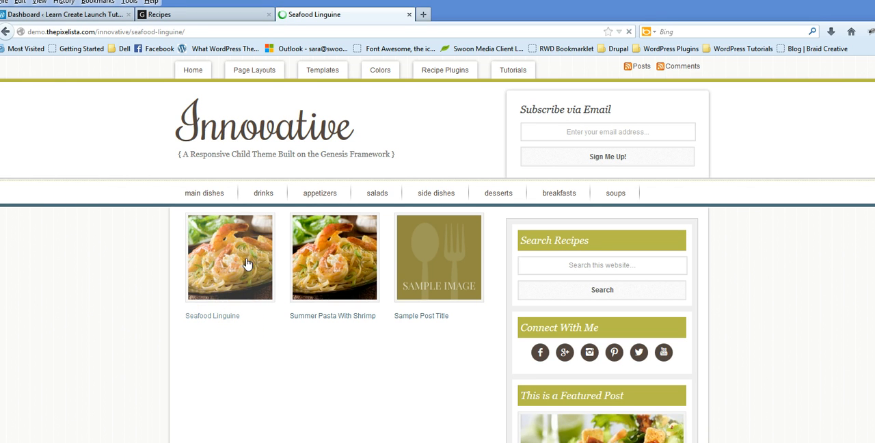
Open the Seafood Linguine post and scroll to its Easy Recipe ingredients card.
{"action": "left_click", "coordinate": [230, 257]}
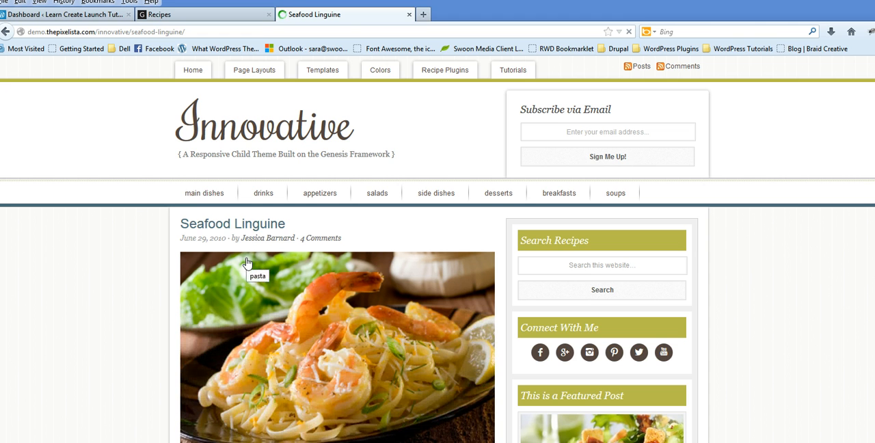
{"action": "scroll", "scroll_direction": "down", "scroll_amount": 3}
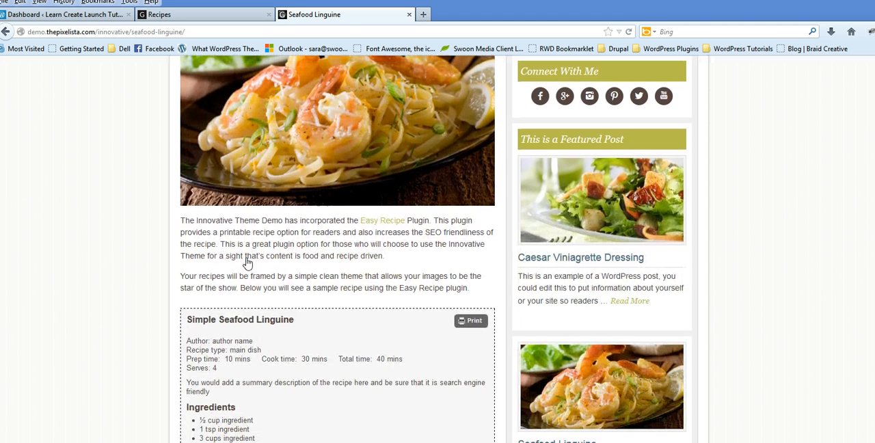
{"action": "mouse_move", "coordinate": [315, 195]}
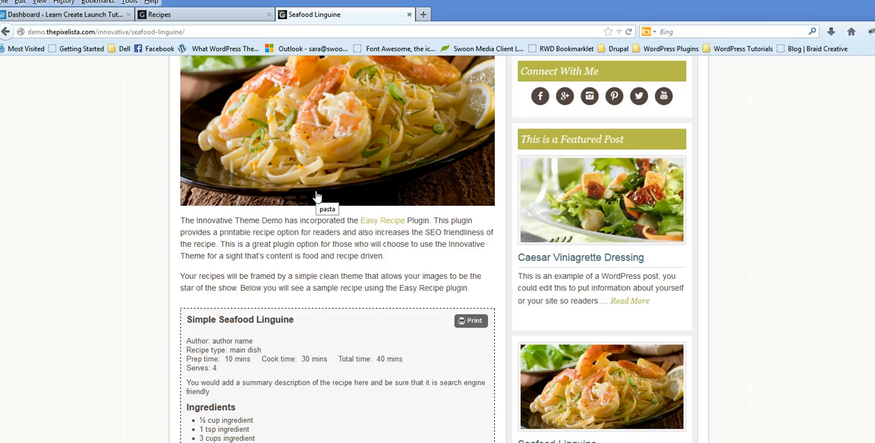
{"action": "mouse_move", "coordinate": [410, 14]}
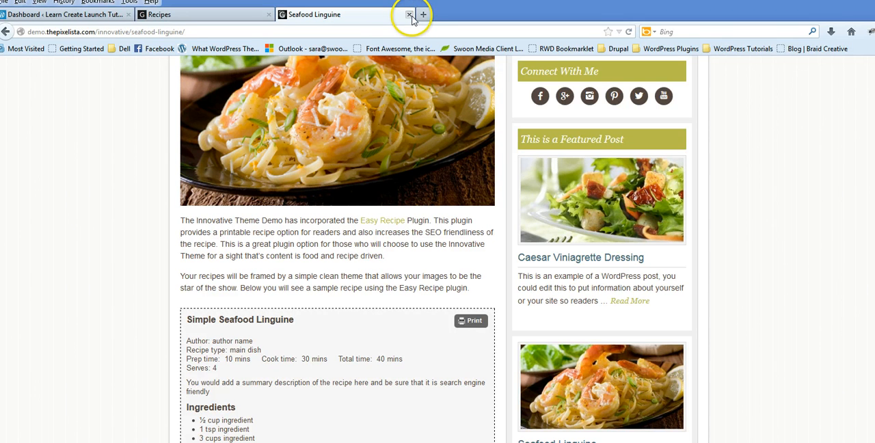
Close the Innovative demo tab and go to the dashboard's Install Plugins page.
{"action": "left_click", "coordinate": [408, 15]}
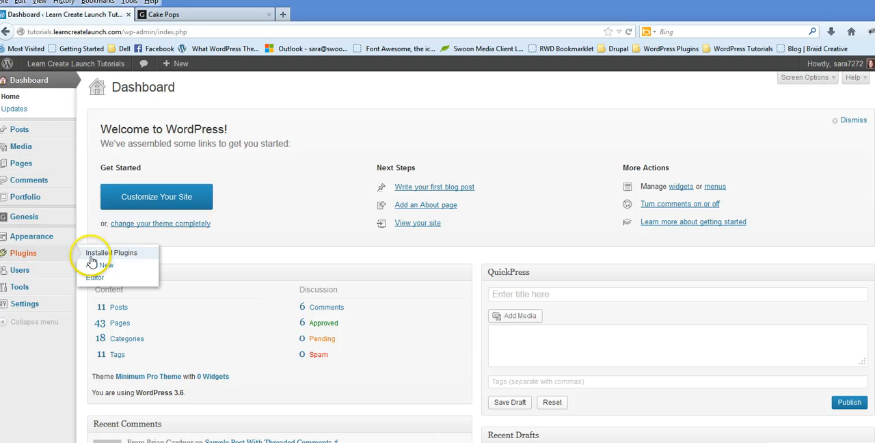
{"action": "left_click", "coordinate": [99, 265]}
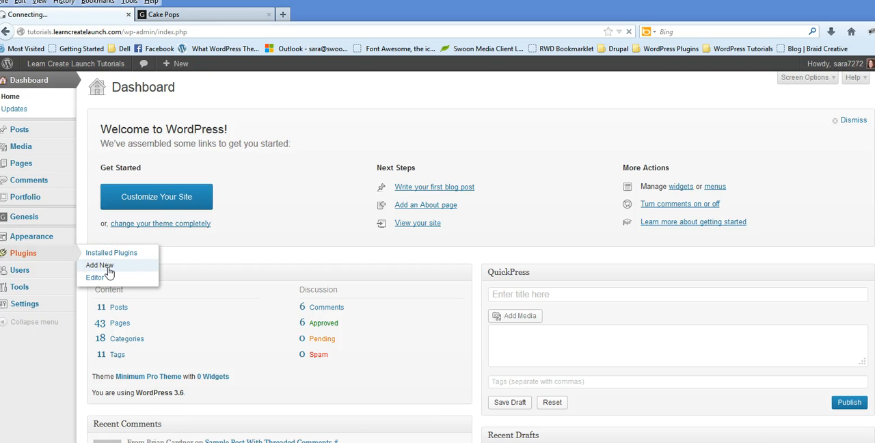
{"action": "left_click", "coordinate": [98, 265]}
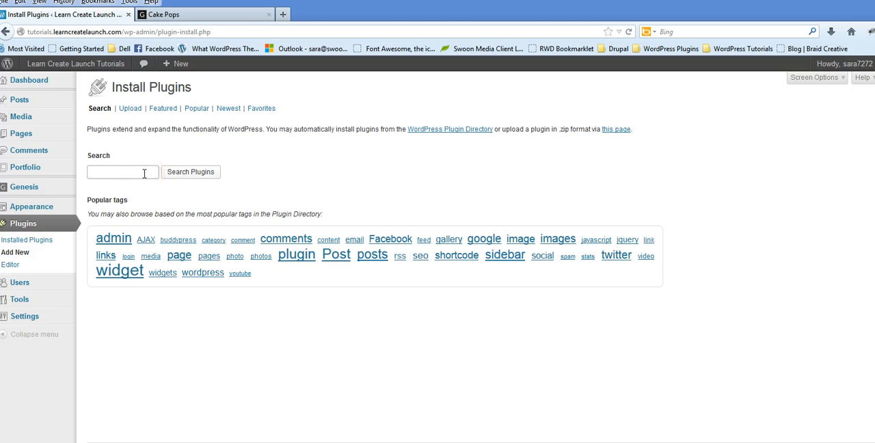
Search the plugin directory for 'Genesis Grid' and install version 1.1.
{"action": "type", "text": "gene"}
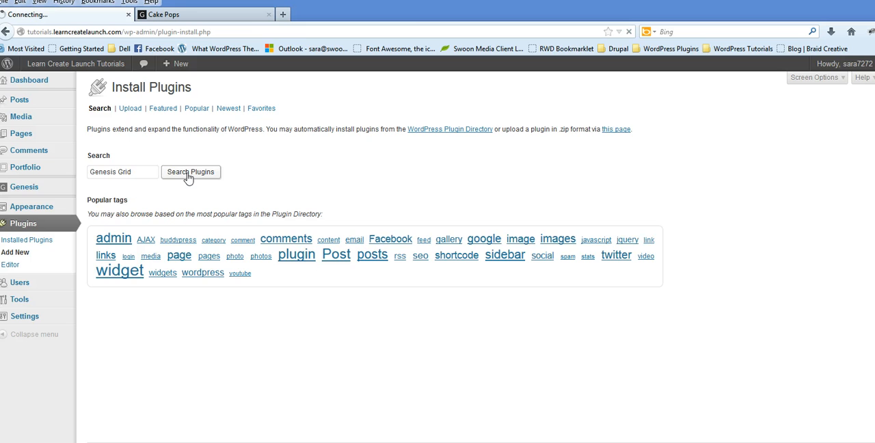
{"action": "left_click", "coordinate": [190, 172]}
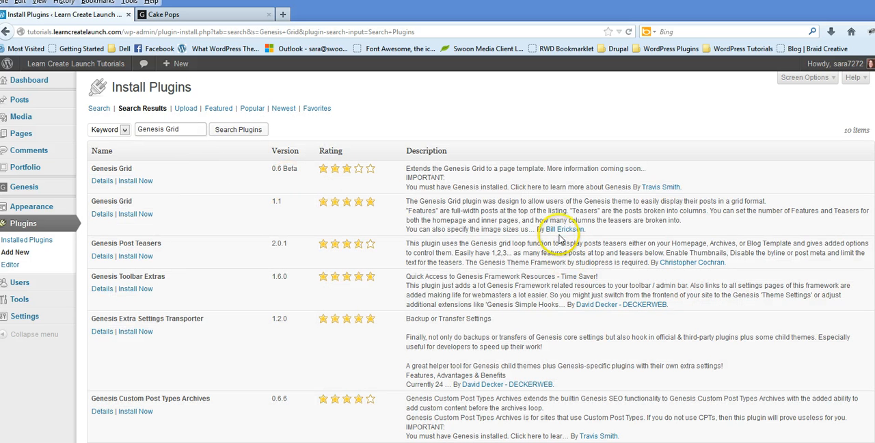
{"action": "mouse_move", "coordinate": [136, 214]}
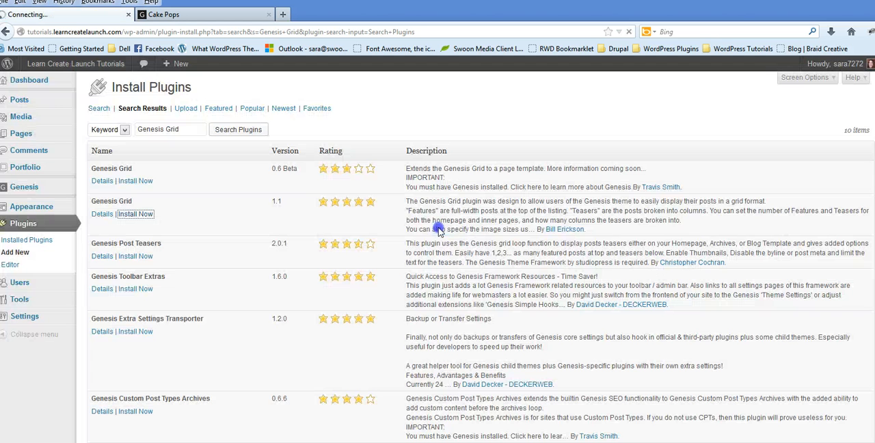
{"action": "mouse_move", "coordinate": [440, 232]}
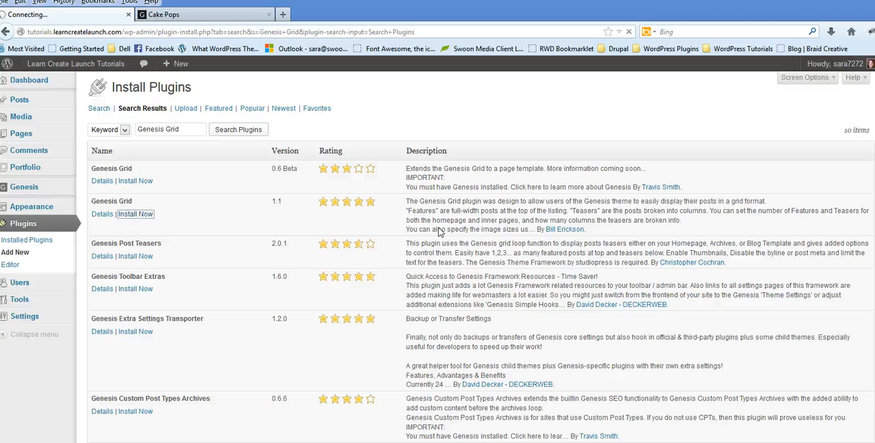
{"action": "left_click", "coordinate": [135, 214]}
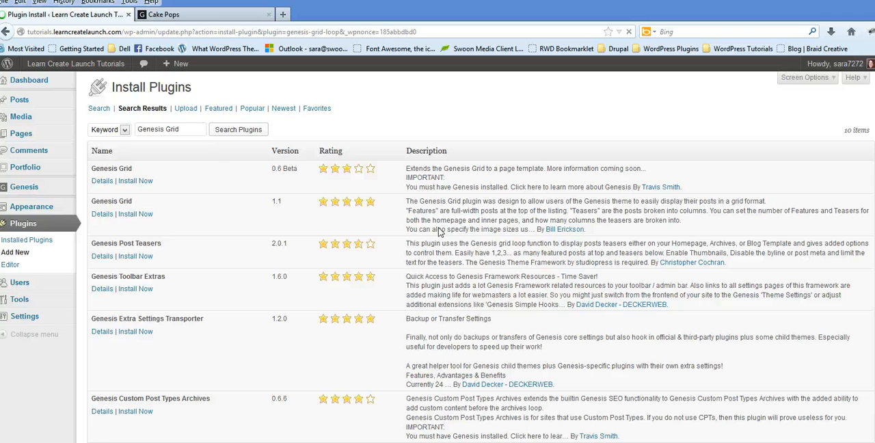
Activate the newly installed Genesis Grid 1.1 plugin.
{"action": "left_click", "coordinate": [135, 214]}
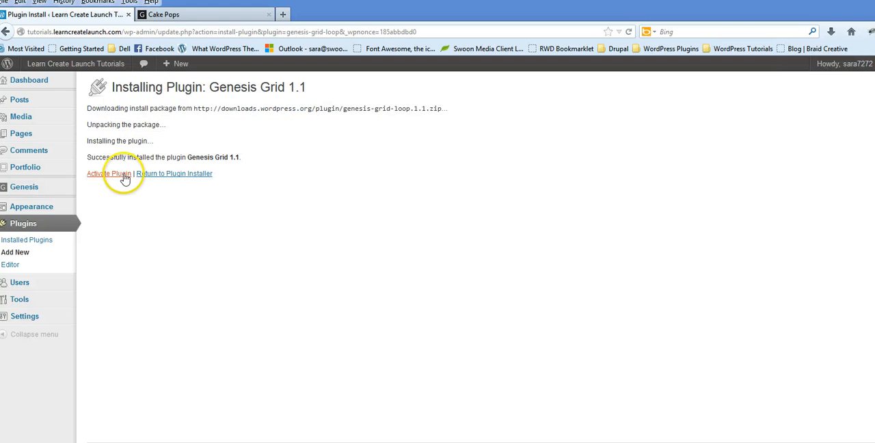
{"action": "left_click", "coordinate": [108, 173]}
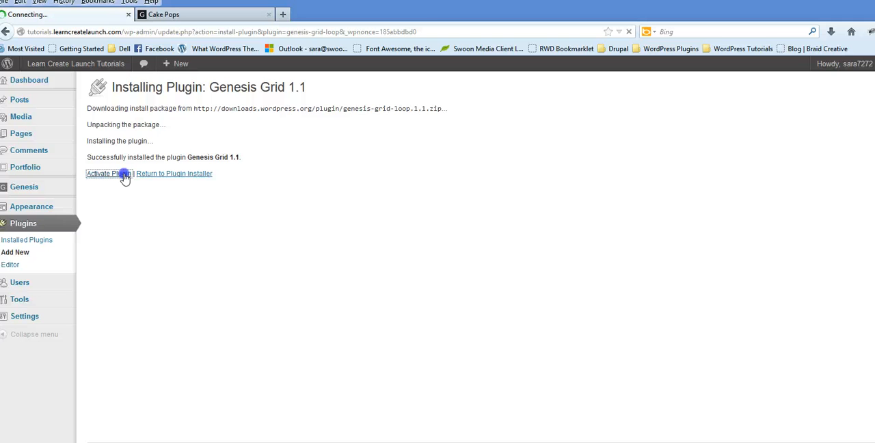
{"action": "left_click", "coordinate": [106, 173]}
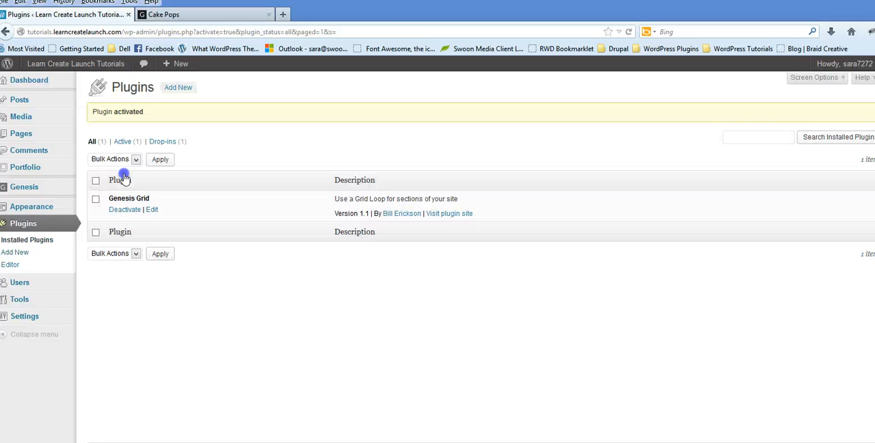
{"action": "mouse_move", "coordinate": [279, 297]}
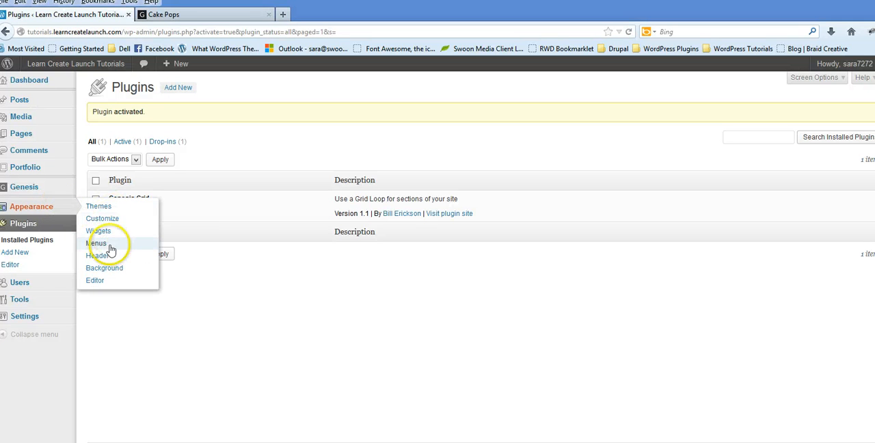
Add the Recipes category after Home and Blog in the 'recipe' menu and save.
{"action": "left_click", "coordinate": [96, 243]}
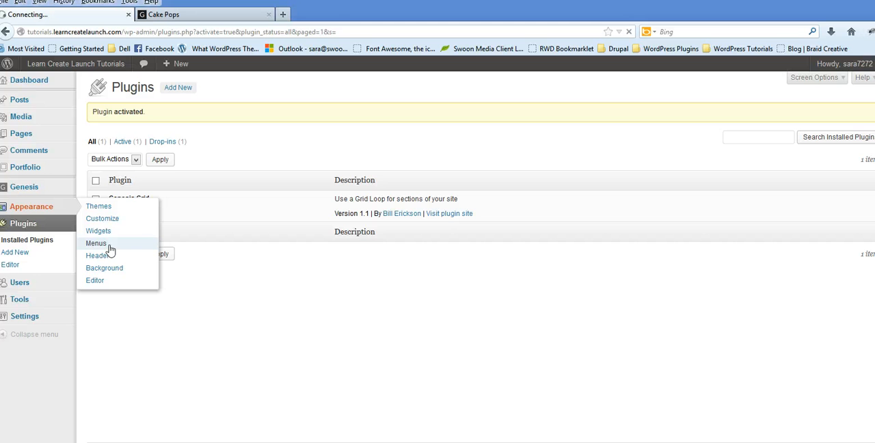
{"action": "left_click", "coordinate": [95, 243]}
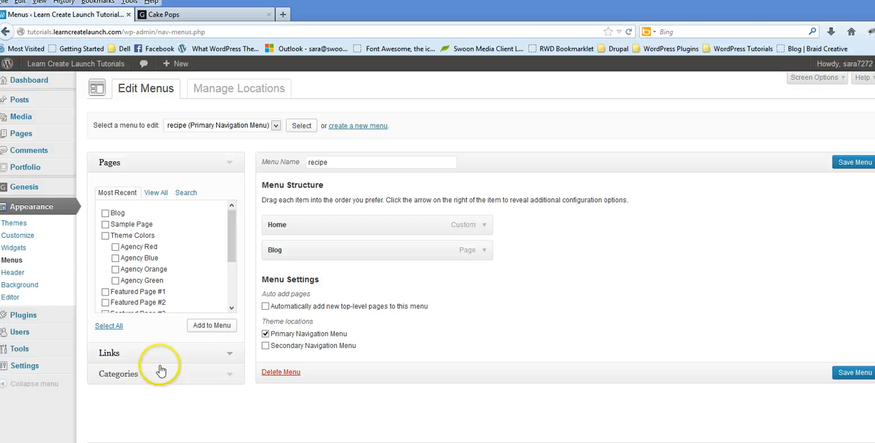
{"action": "mouse_move", "coordinate": [167, 377]}
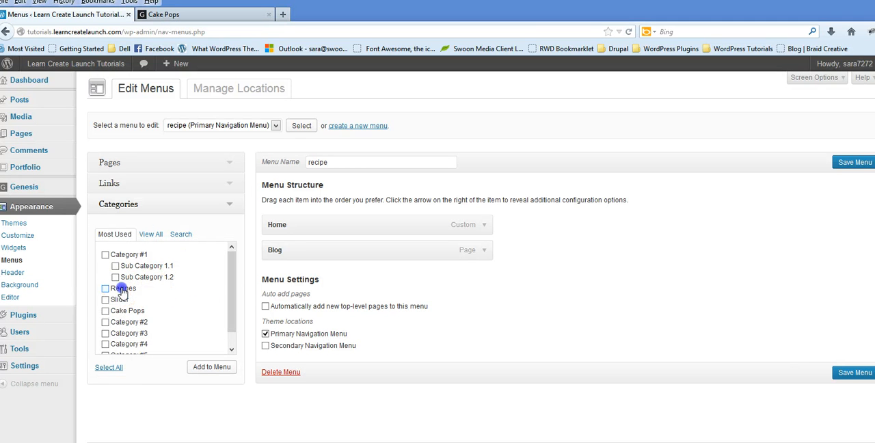
{"action": "left_click", "coordinate": [105, 288]}
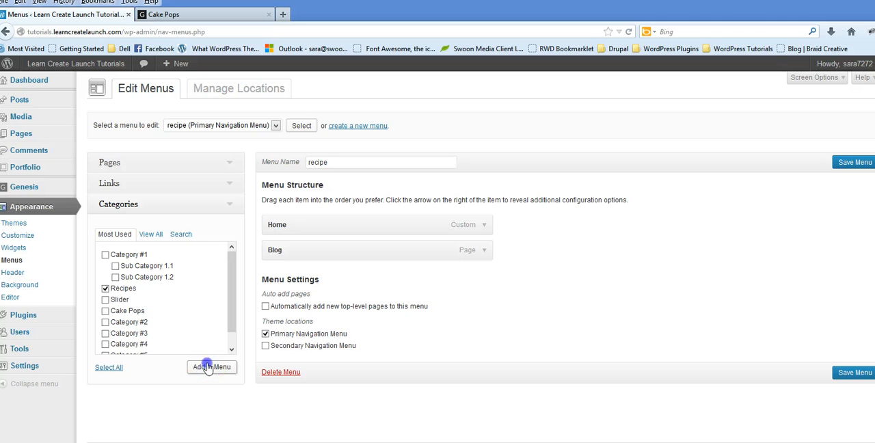
{"action": "left_click", "coordinate": [211, 367]}
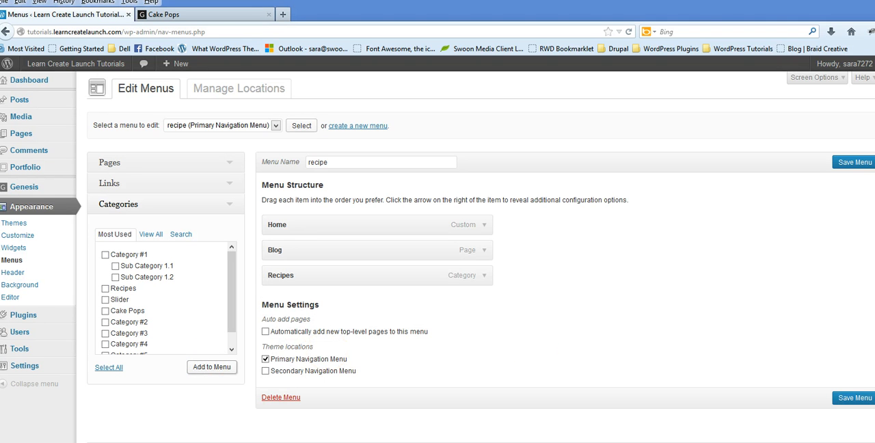
{"action": "left_click", "coordinate": [853, 398]}
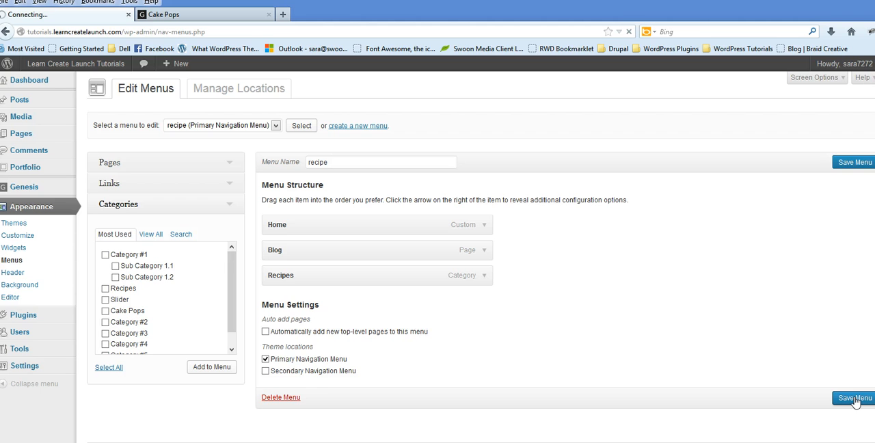
{"action": "left_click", "coordinate": [854, 397]}
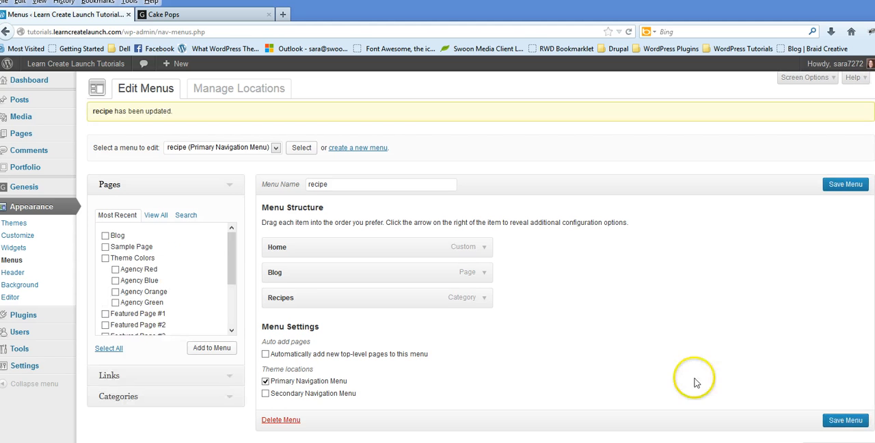
{"action": "mouse_move", "coordinate": [538, 395]}
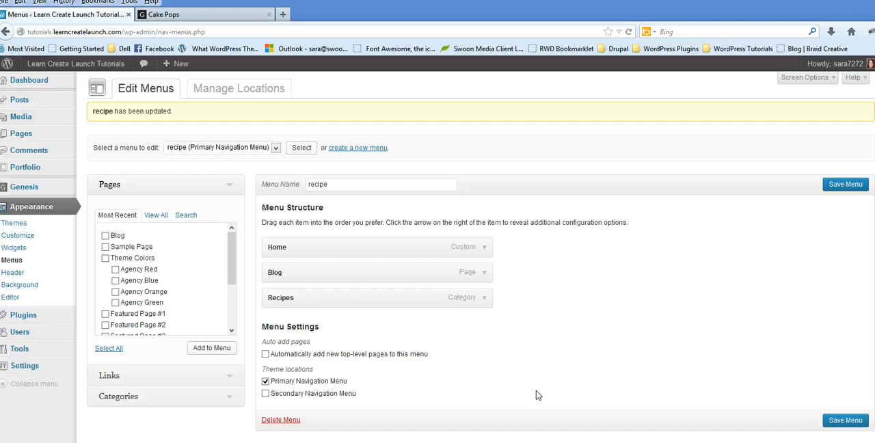
{"action": "mouse_move", "coordinate": [202, 418]}
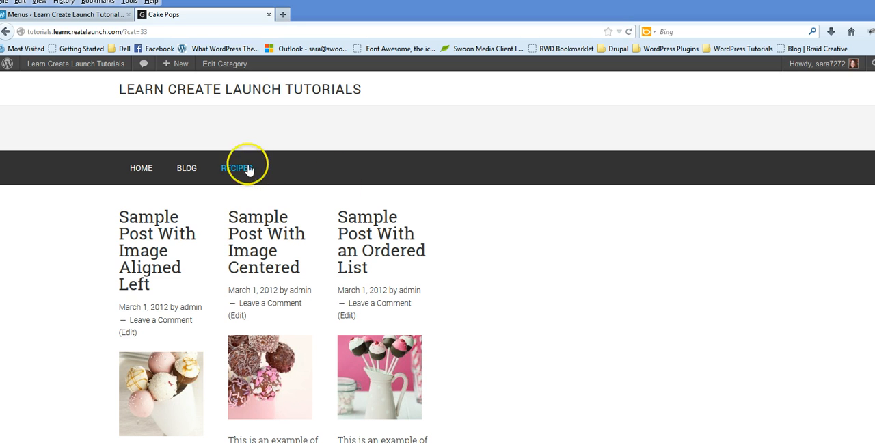
View the live Recipes category page listing sample posts in a six-column grid.
{"action": "left_click", "coordinate": [236, 168]}
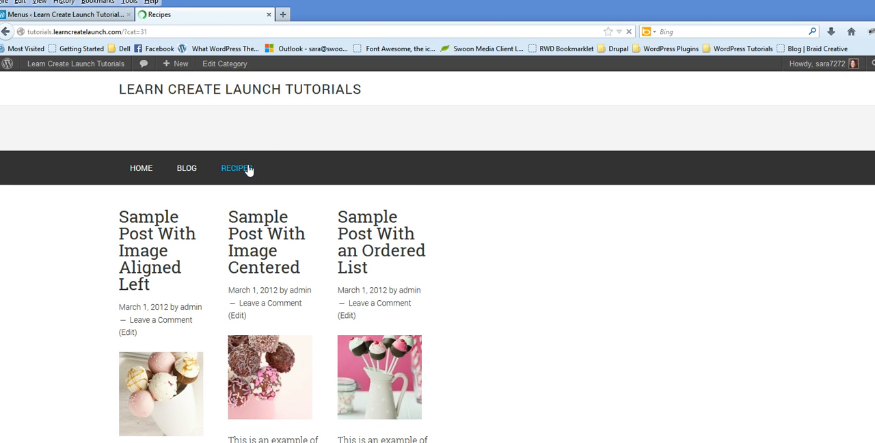
{"action": "left_click", "coordinate": [237, 167]}
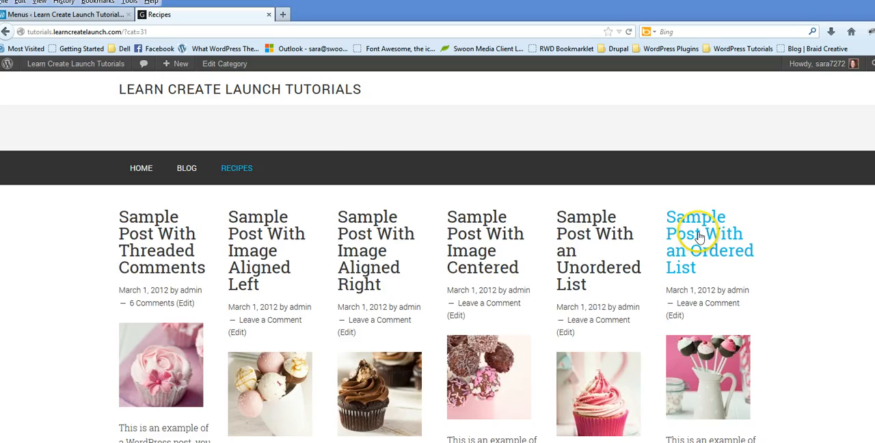
{"action": "scroll", "scroll_direction": "down", "scroll_amount": 3}
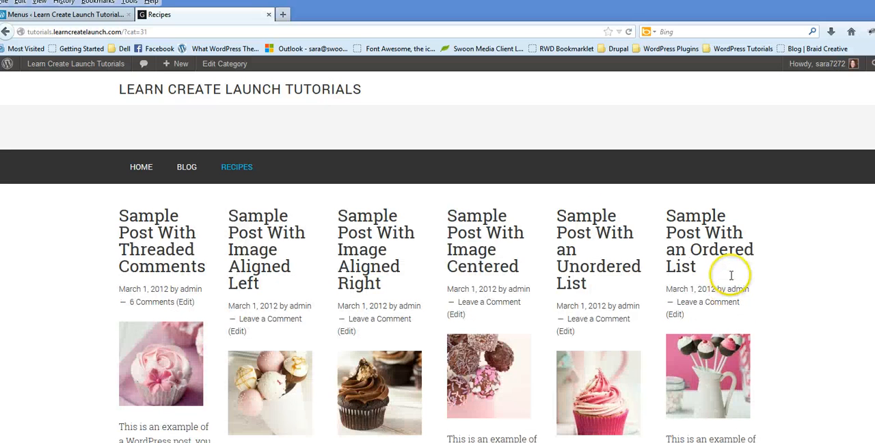
{"action": "mouse_move", "coordinate": [266, 248]}
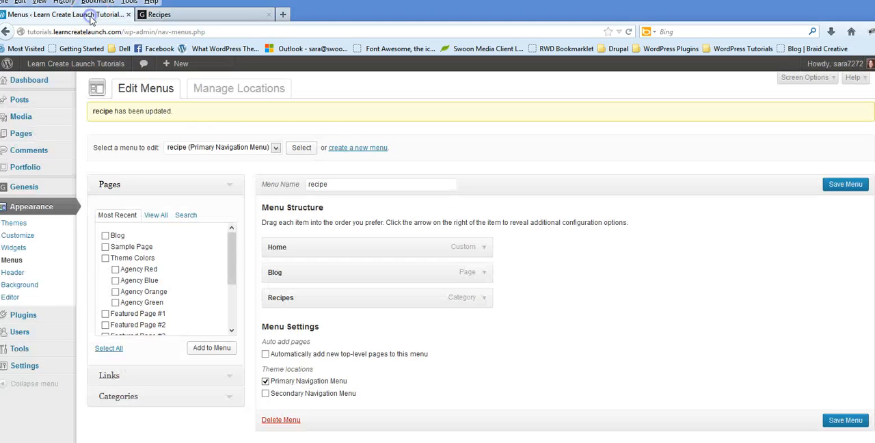
{"action": "mouse_move", "coordinate": [62, 162]}
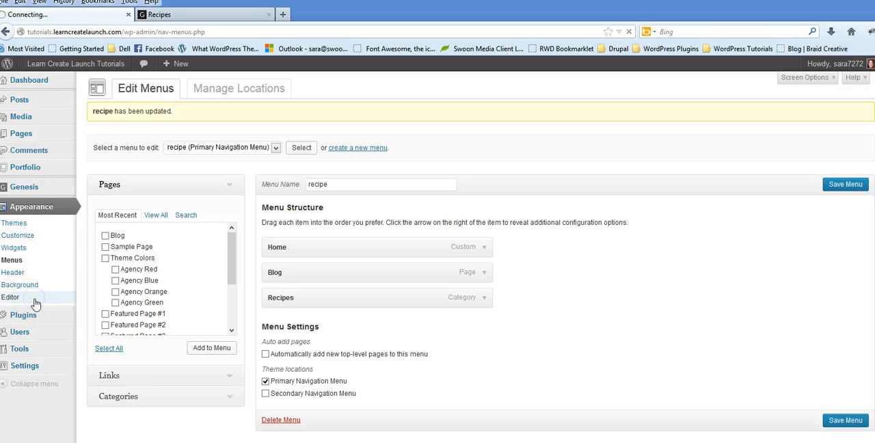
Open the Minimum Pro Theme style.css editor and copy the custom CSS from Notepad++.
{"action": "left_click", "coordinate": [10, 296]}
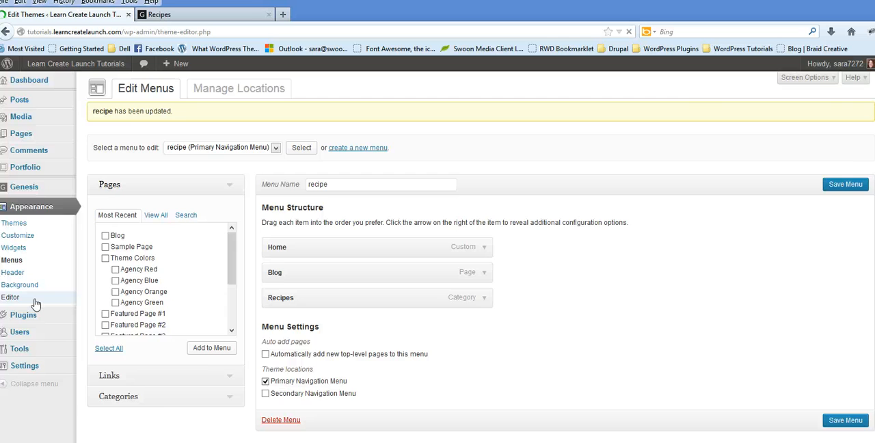
{"action": "left_click", "coordinate": [11, 297]}
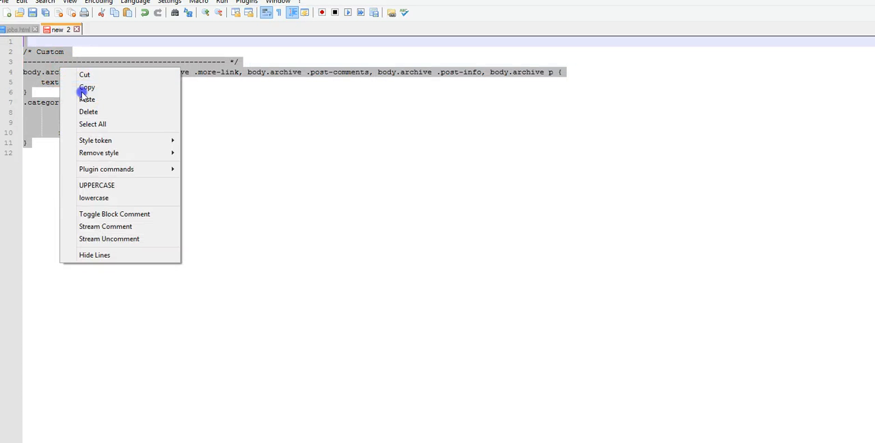
{"action": "left_click", "coordinate": [87, 87]}
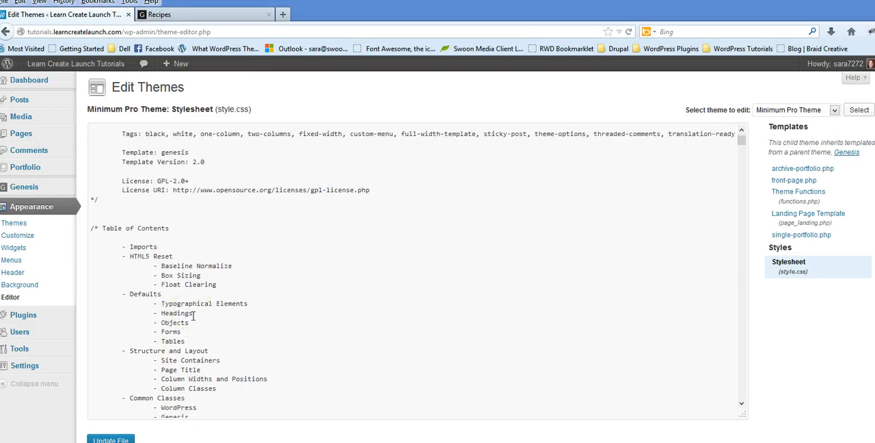
Paste the custom CSS after the Box Sizing section of style.css and update the file.
{"action": "scroll", "scroll_direction": "down", "scroll_amount": 3}
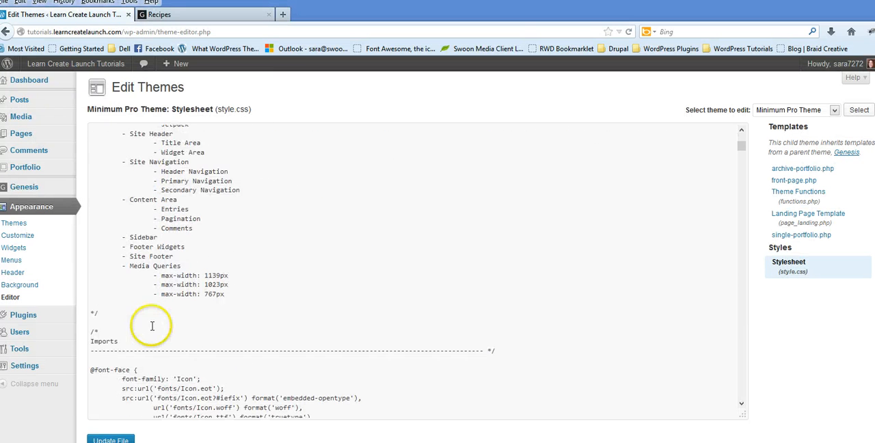
{"action": "scroll", "scroll_direction": "down", "scroll_amount": 3}
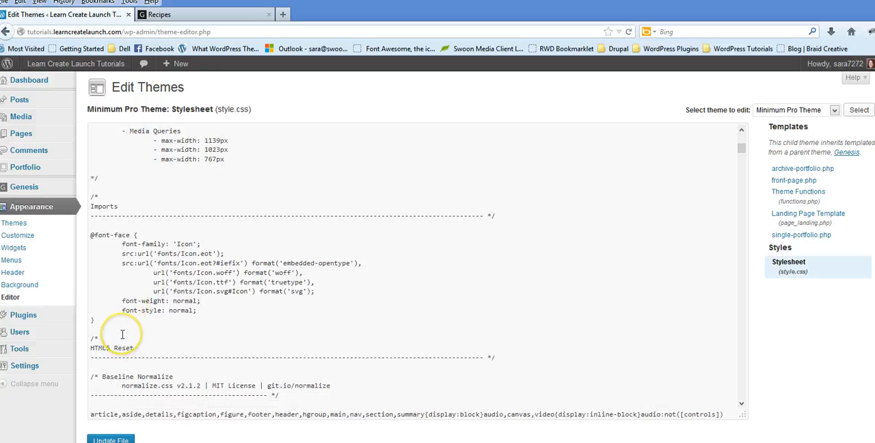
{"action": "scroll", "scroll_direction": "down", "scroll_amount": 3}
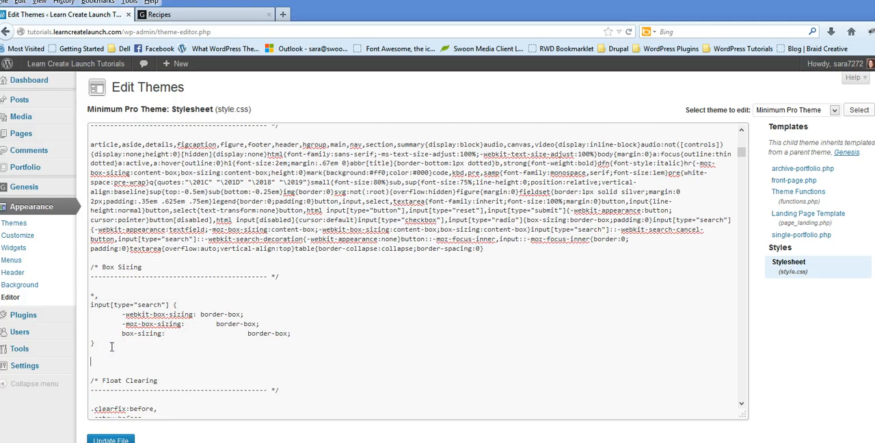
{"action": "scroll", "scroll_direction": "down", "scroll_amount": 3}
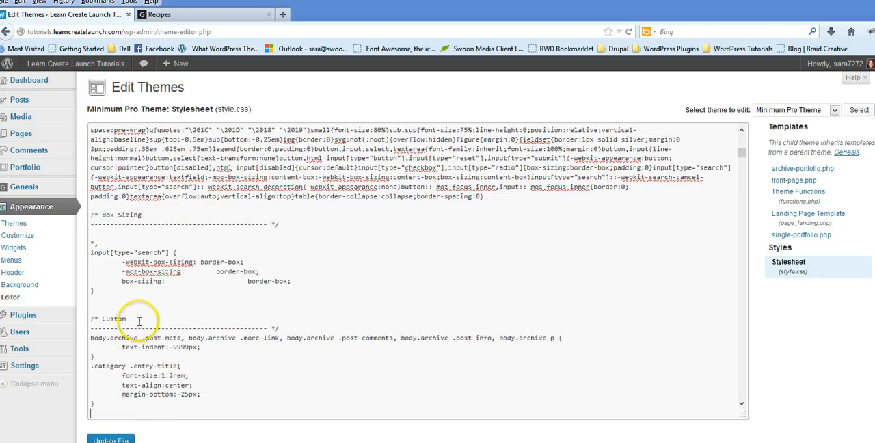
{"action": "scroll", "scroll_direction": "down", "scroll_amount": 3}
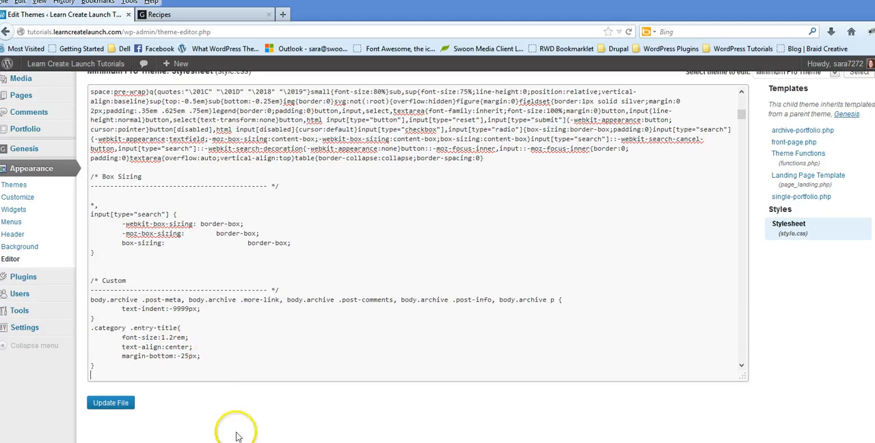
{"action": "left_click", "coordinate": [110, 400]}
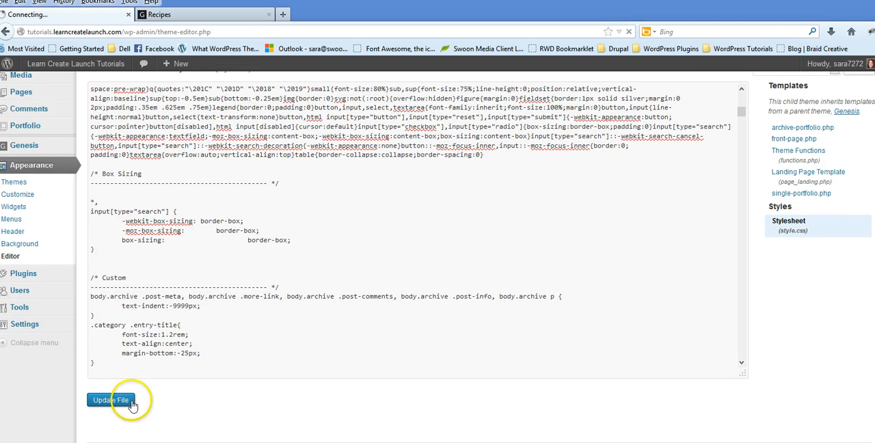
{"action": "left_click", "coordinate": [110, 400]}
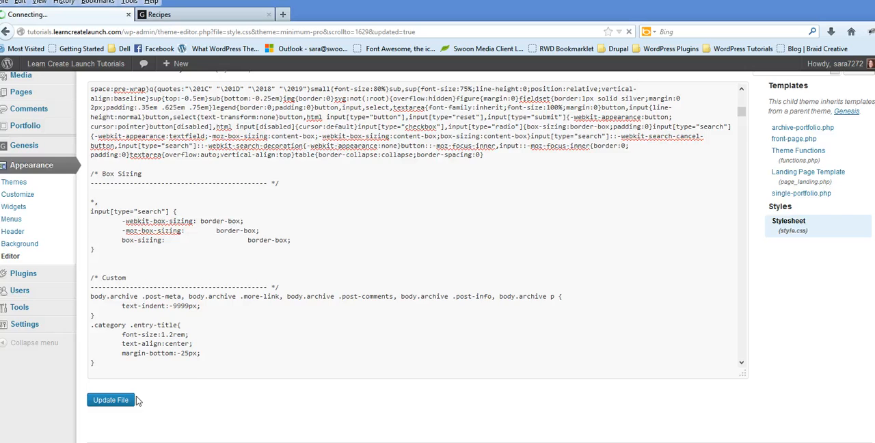
{"action": "left_click", "coordinate": [198, 14]}
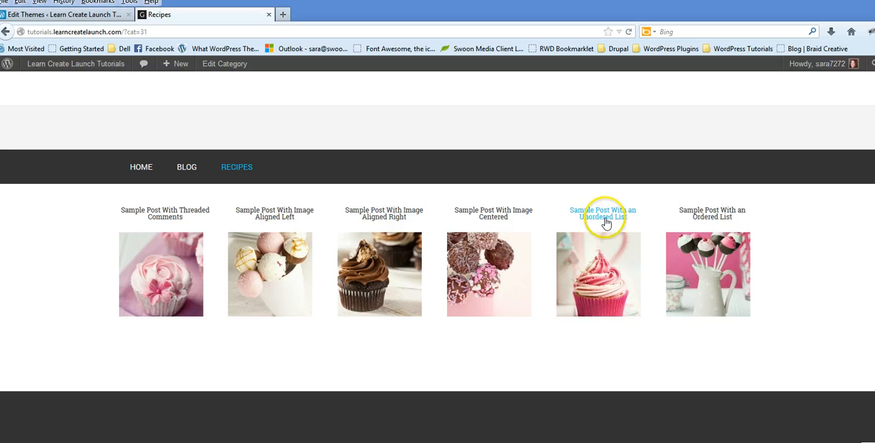
{"action": "mouse_move", "coordinate": [274, 213]}
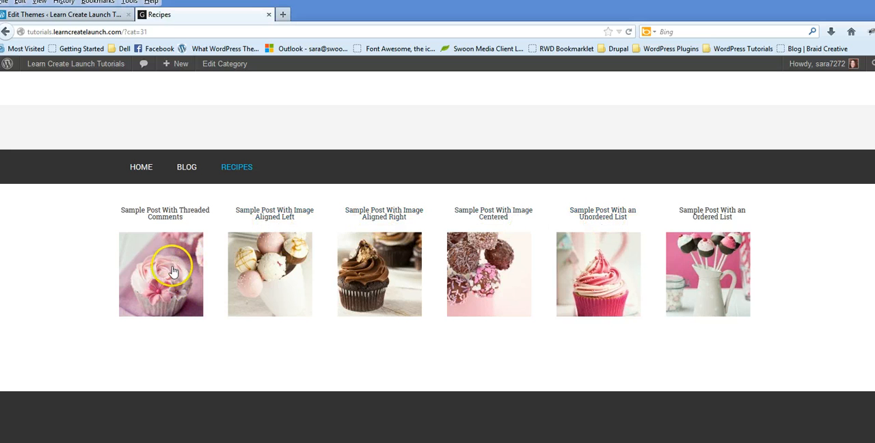
Open 'Sample Post With Threaded Comments' from the Recipes image grid.
{"action": "left_click", "coordinate": [161, 273]}
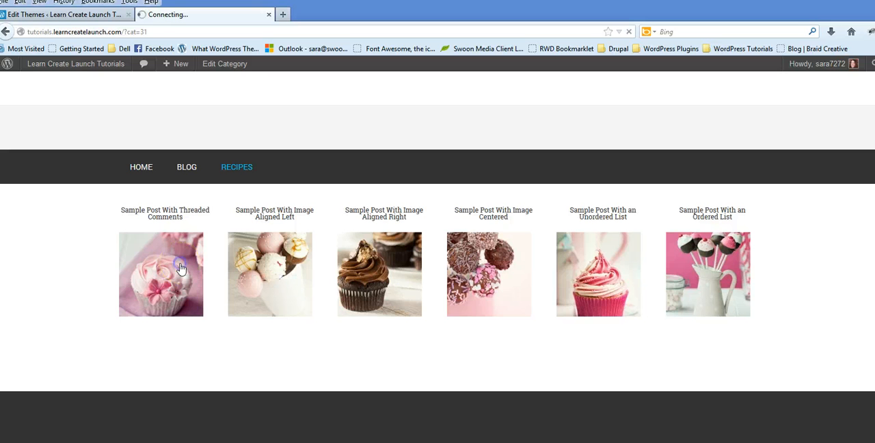
{"action": "left_click", "coordinate": [161, 274]}
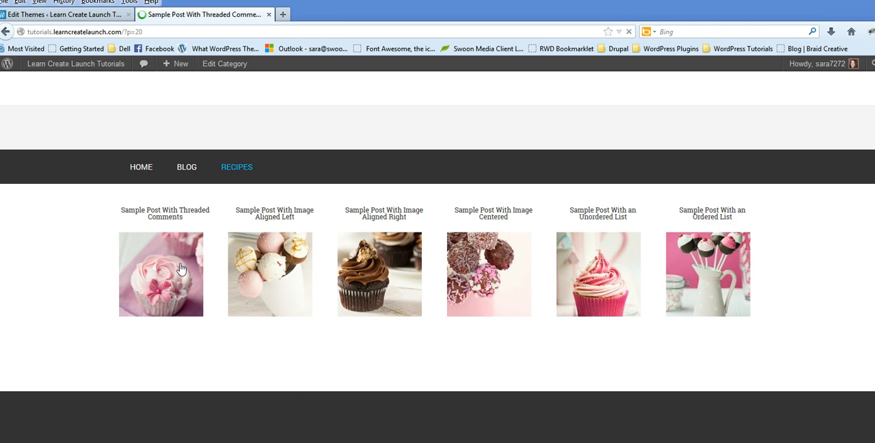
{"action": "left_click", "coordinate": [160, 274]}
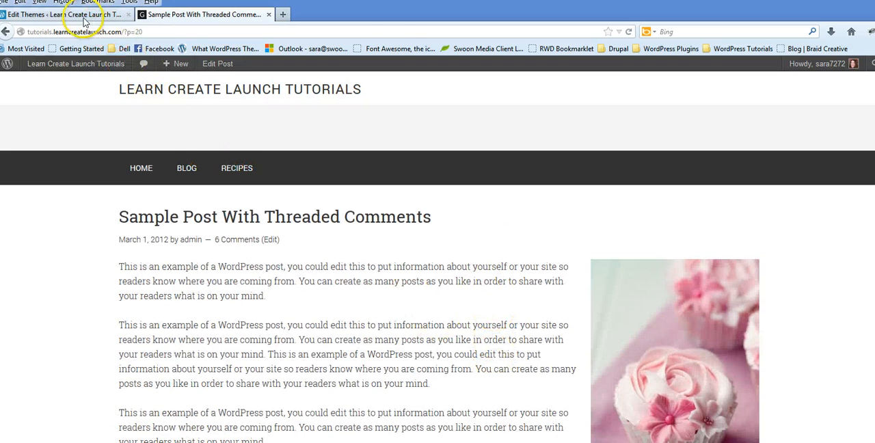
Nest the Cake Pops category under Recipes in the recipe menu, then return to the post.
{"action": "left_click", "coordinate": [78, 14]}
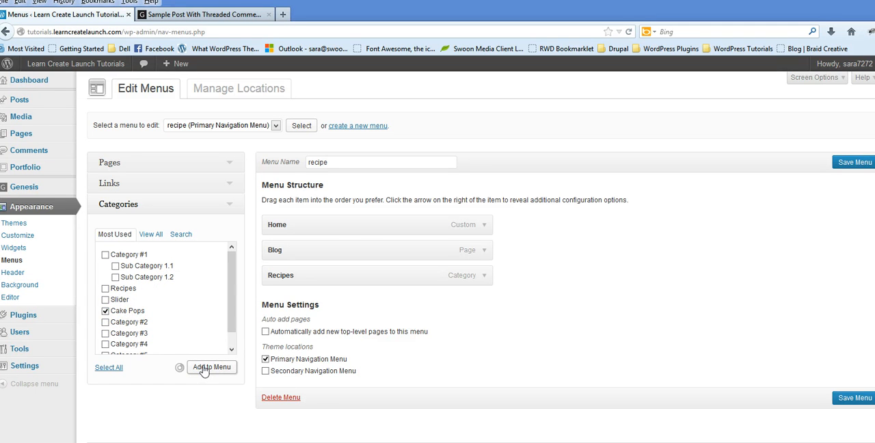
{"action": "left_click", "coordinate": [211, 367]}
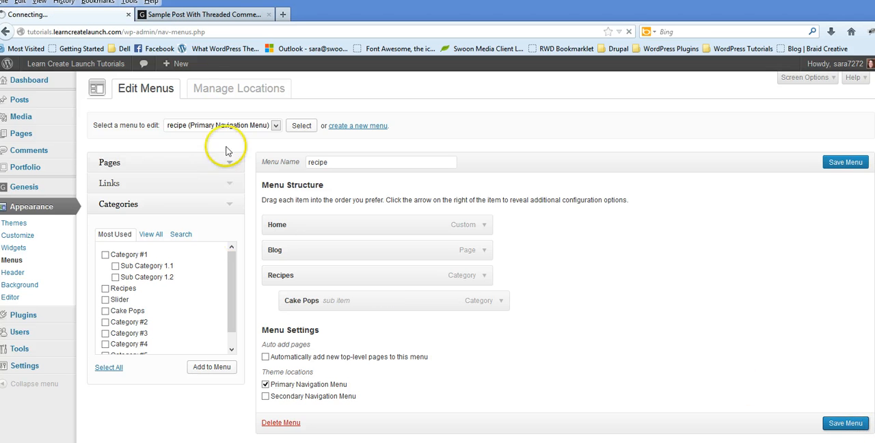
{"action": "left_click", "coordinate": [198, 13]}
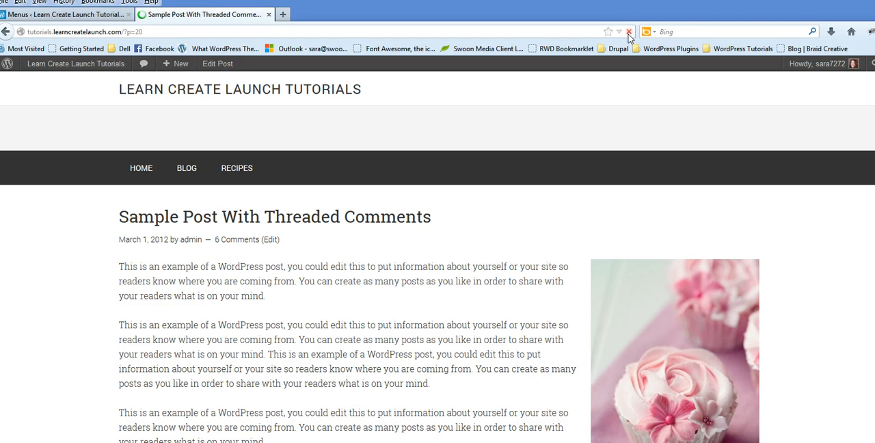
{"action": "mouse_move", "coordinate": [236, 167]}
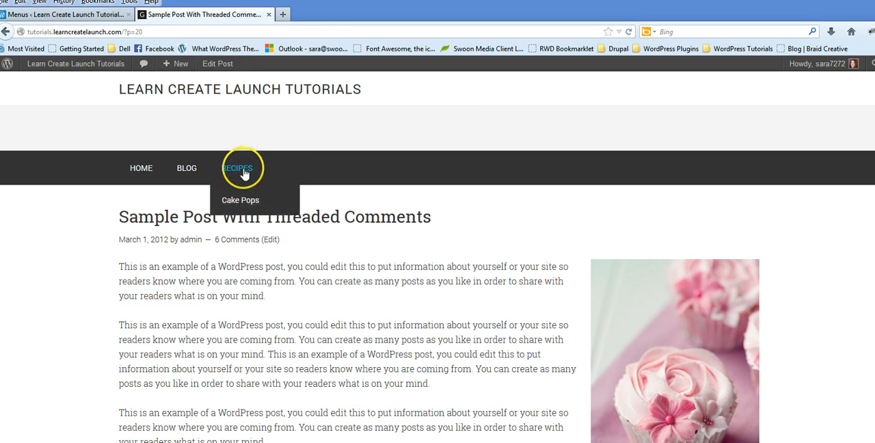
From the Recipes menu, open the Cake Pops category page with its three cake pop posts.
{"action": "left_click", "coordinate": [237, 168]}
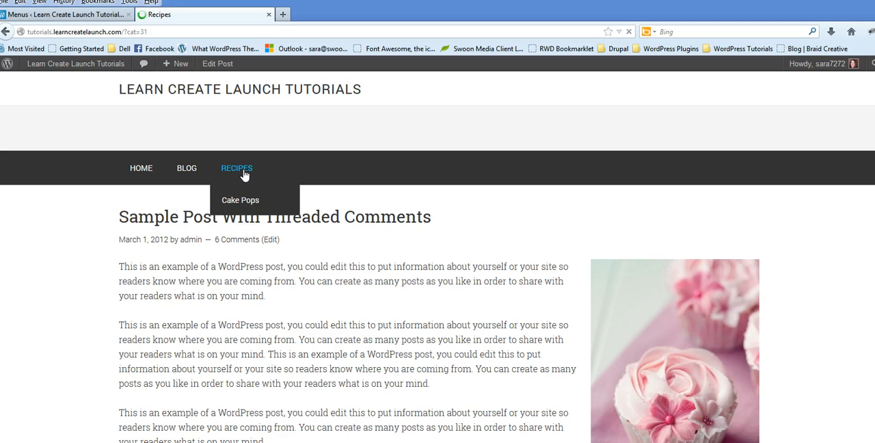
{"action": "left_click", "coordinate": [240, 200]}
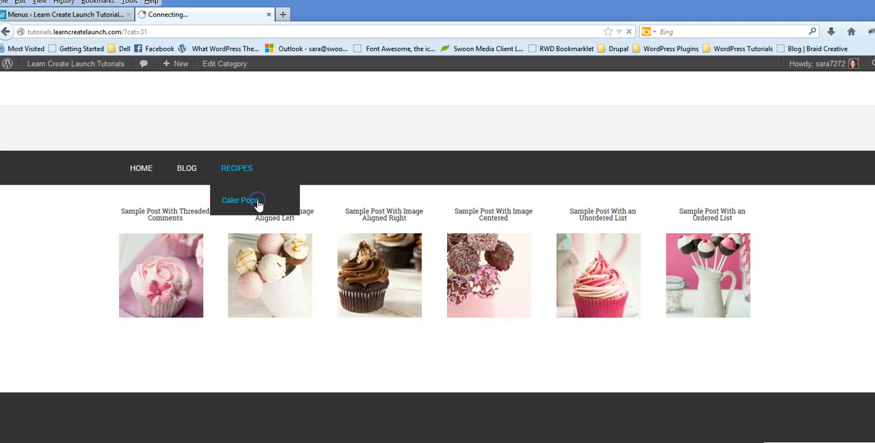
{"action": "left_click", "coordinate": [240, 200]}
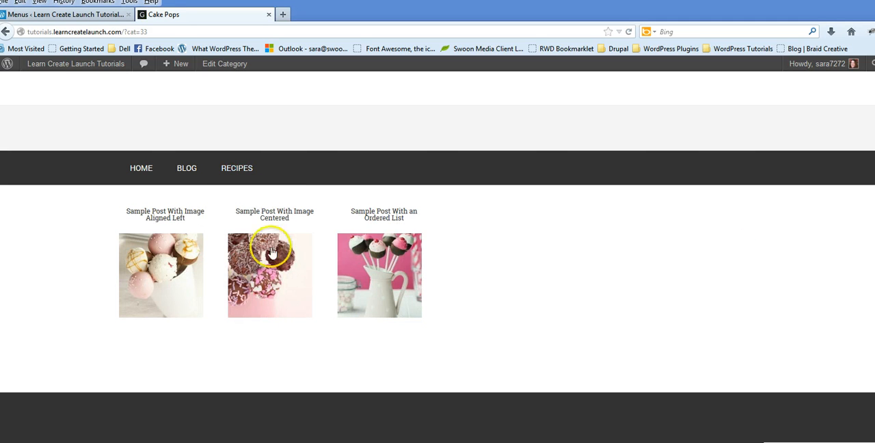
{"action": "mouse_move", "coordinate": [272, 261]}
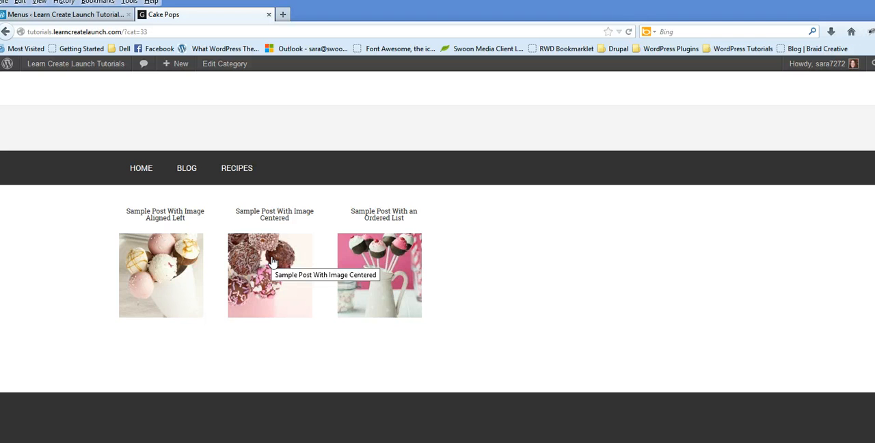
{"action": "mouse_move", "coordinate": [219, 402]}
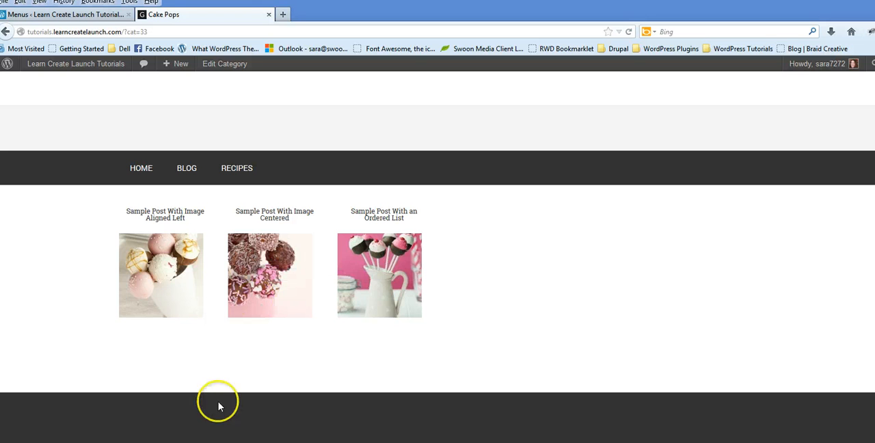